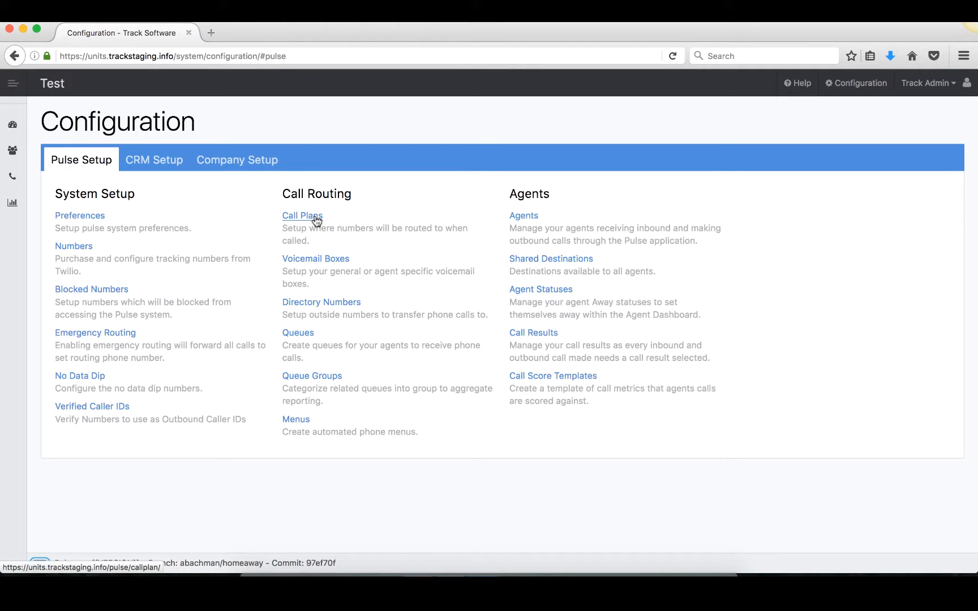
Open the Call Plans list from the Call Routing section of Pulse Setup
{"action": "left_click", "coordinate": [302, 216]}
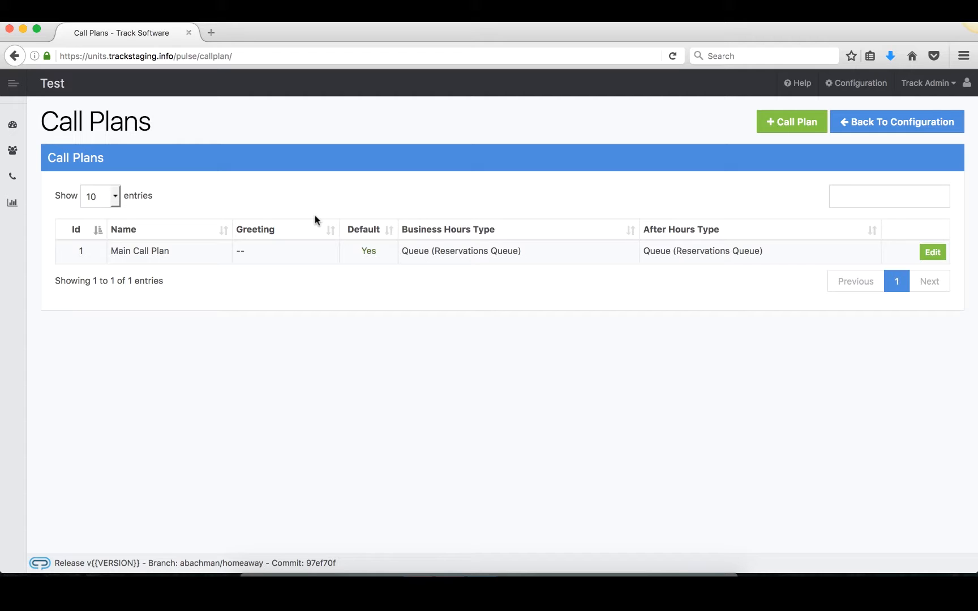
{"action": "mouse_move", "coordinate": [188, 259]}
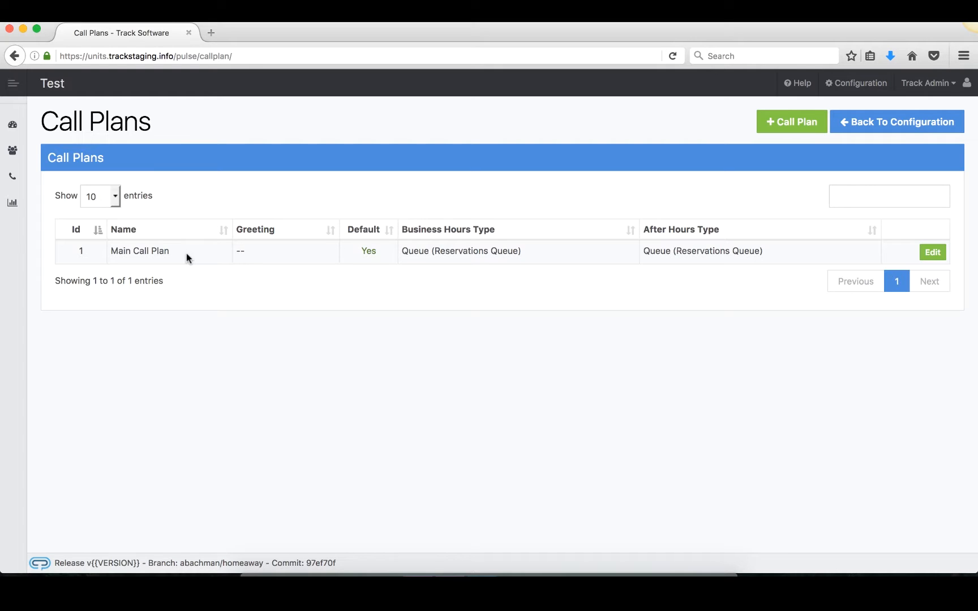
{"action": "mouse_move", "coordinate": [464, 122]}
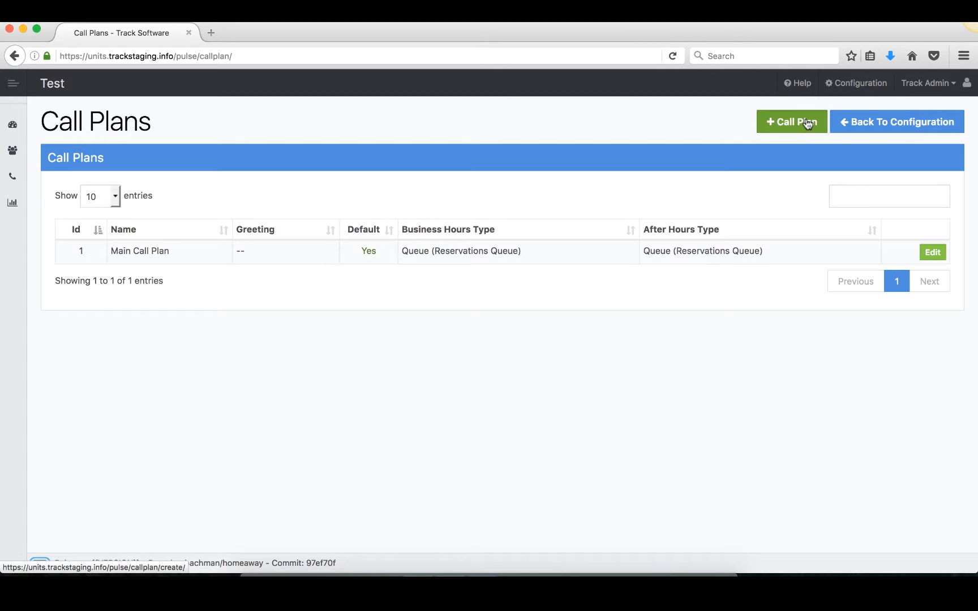
Start a new call plan with + Call Plan and focus its Name field without entering anything
{"action": "left_click", "coordinate": [792, 121]}
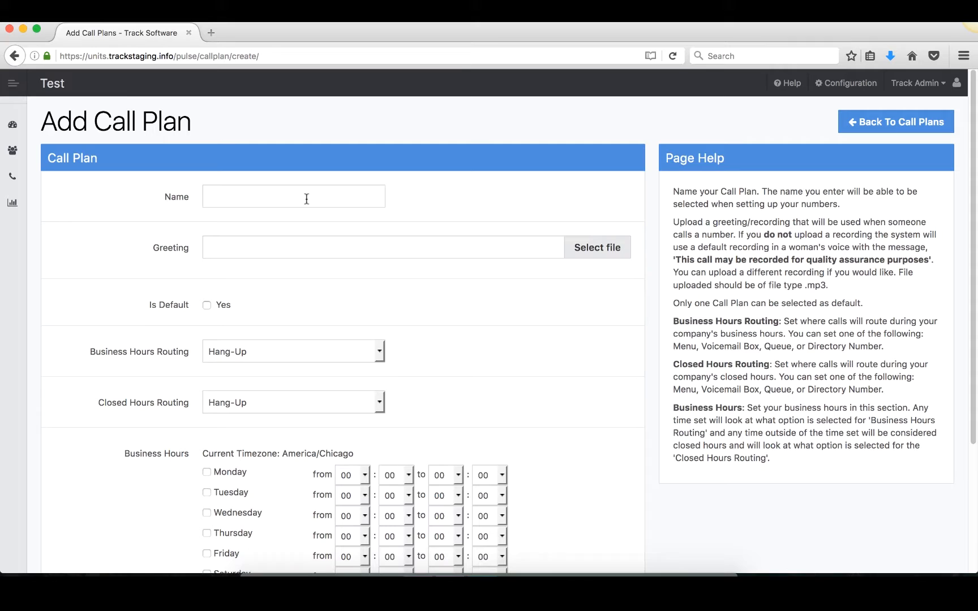
{"action": "left_click", "coordinate": [293, 196]}
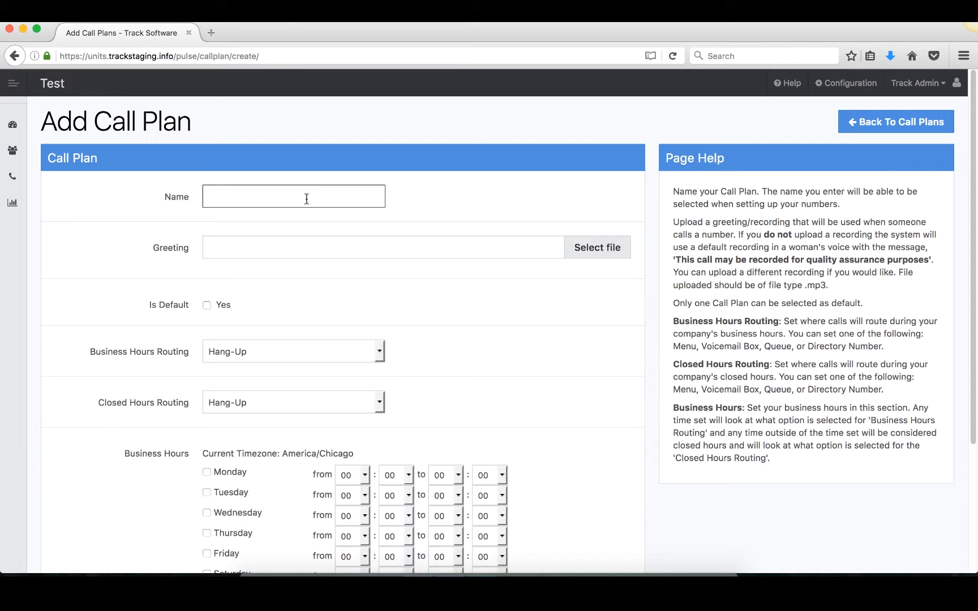
{"action": "mouse_move", "coordinate": [297, 253]}
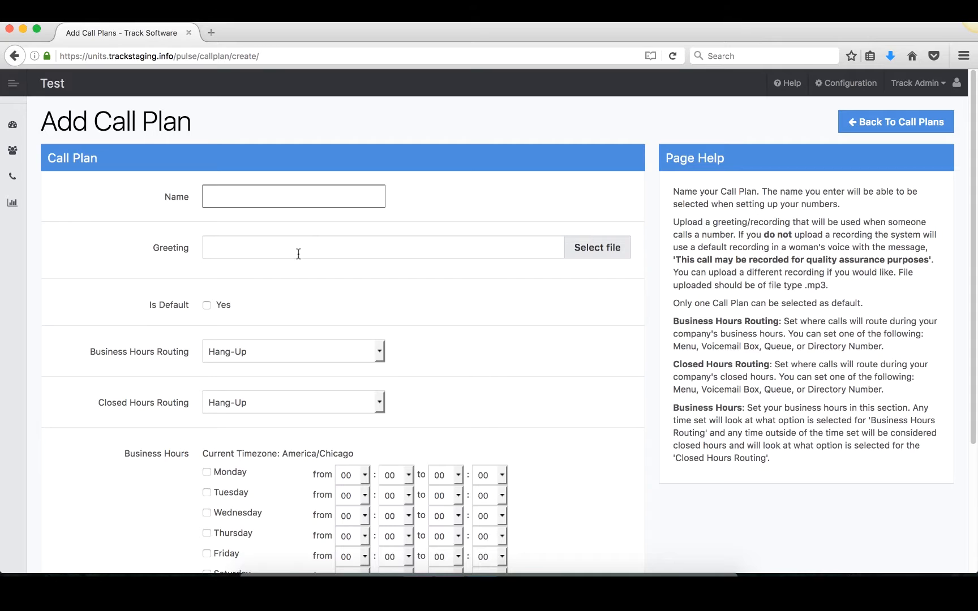
{"action": "left_click", "coordinate": [292, 196]}
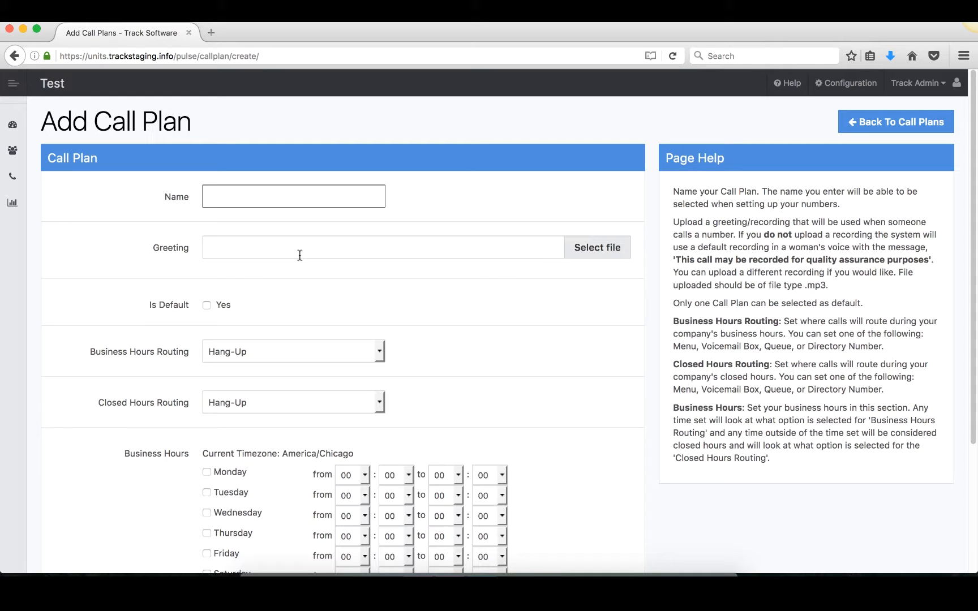
{"action": "left_click", "coordinate": [292, 196]}
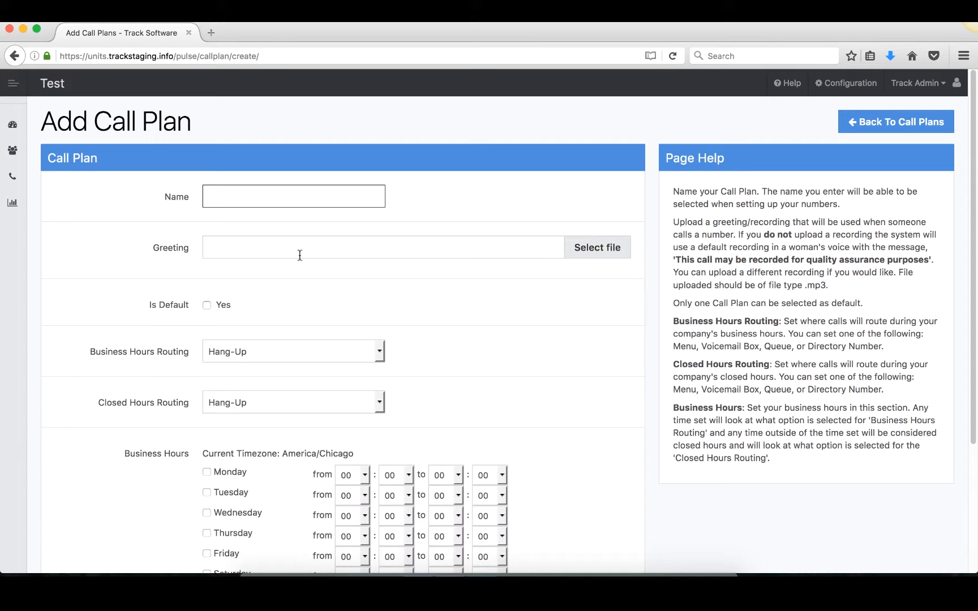
{"action": "left_click", "coordinate": [292, 196]}
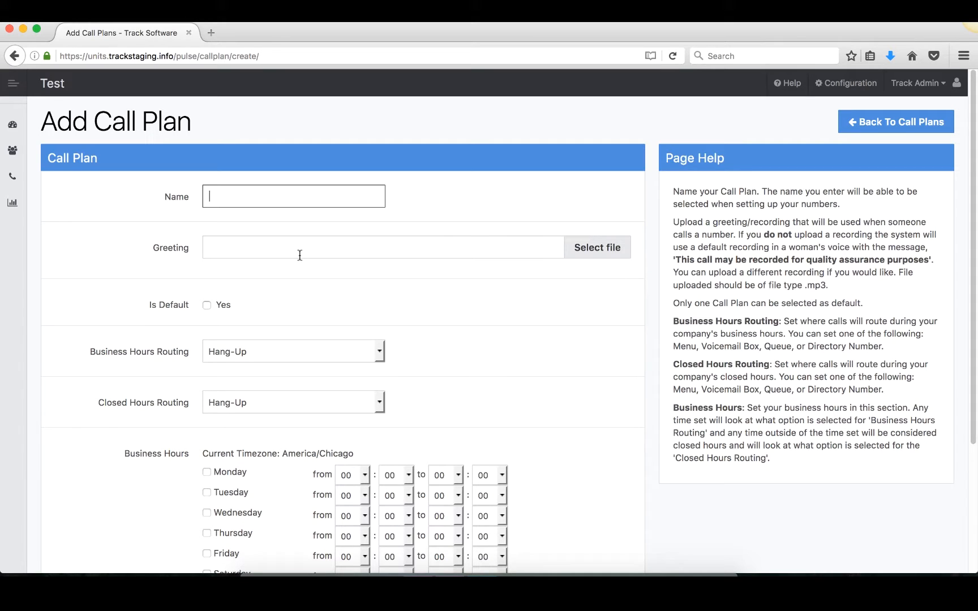
{"action": "mouse_move", "coordinate": [245, 314]}
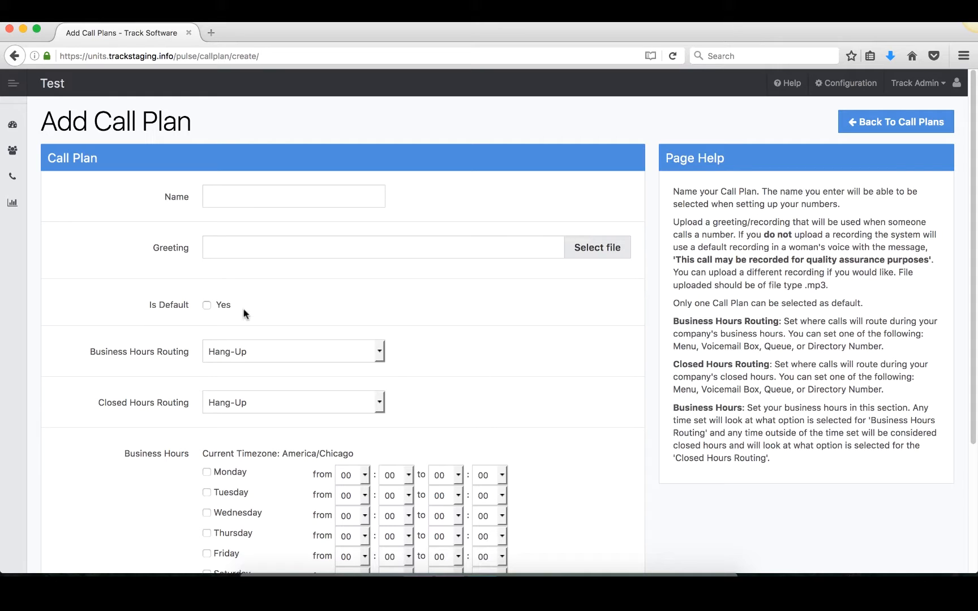
{"action": "mouse_move", "coordinate": [277, 347]}
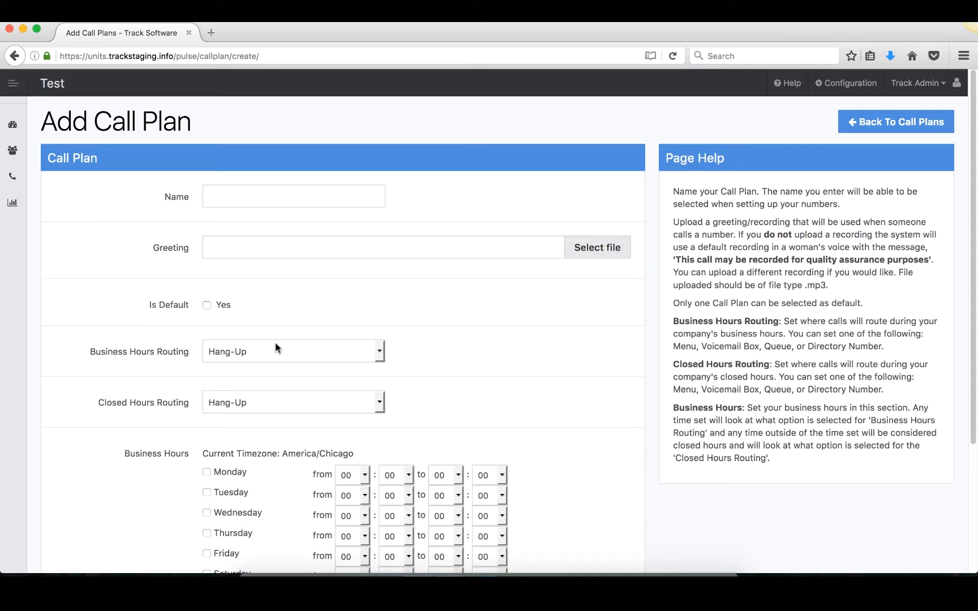
{"action": "left_click", "coordinate": [293, 351]}
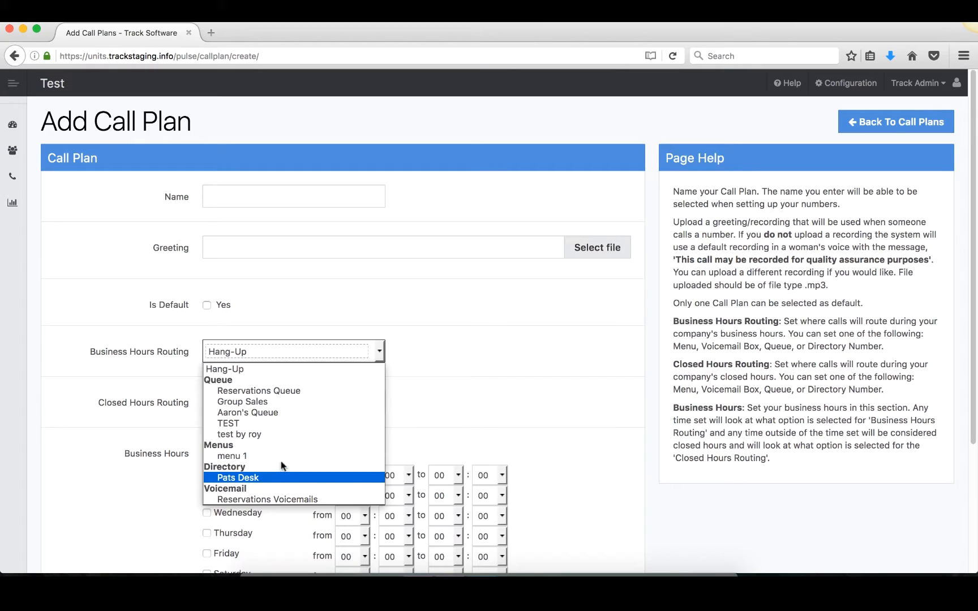
{"action": "mouse_move", "coordinate": [268, 485]}
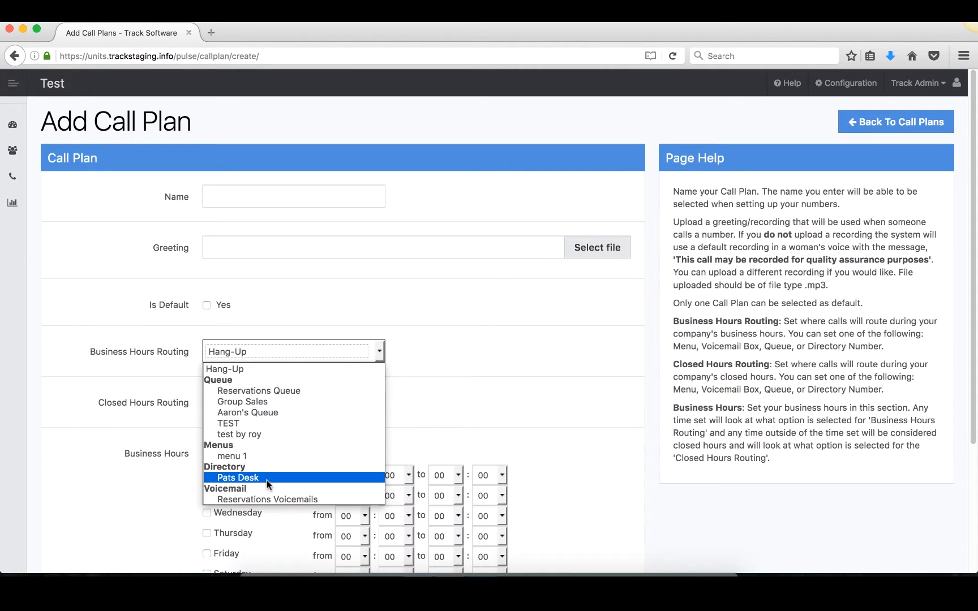
{"action": "mouse_move", "coordinate": [274, 456]}
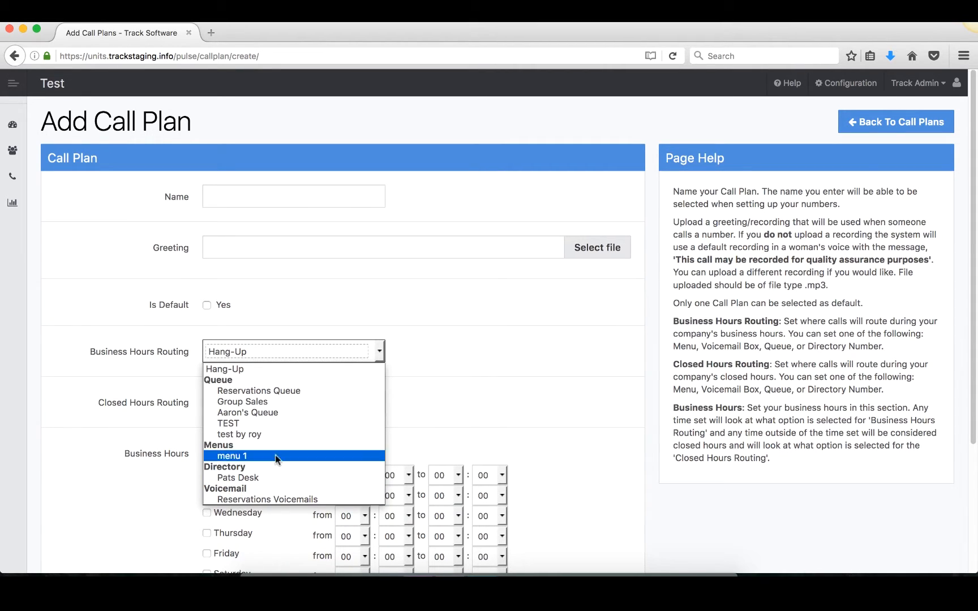
{"action": "left_click", "coordinate": [224, 369]}
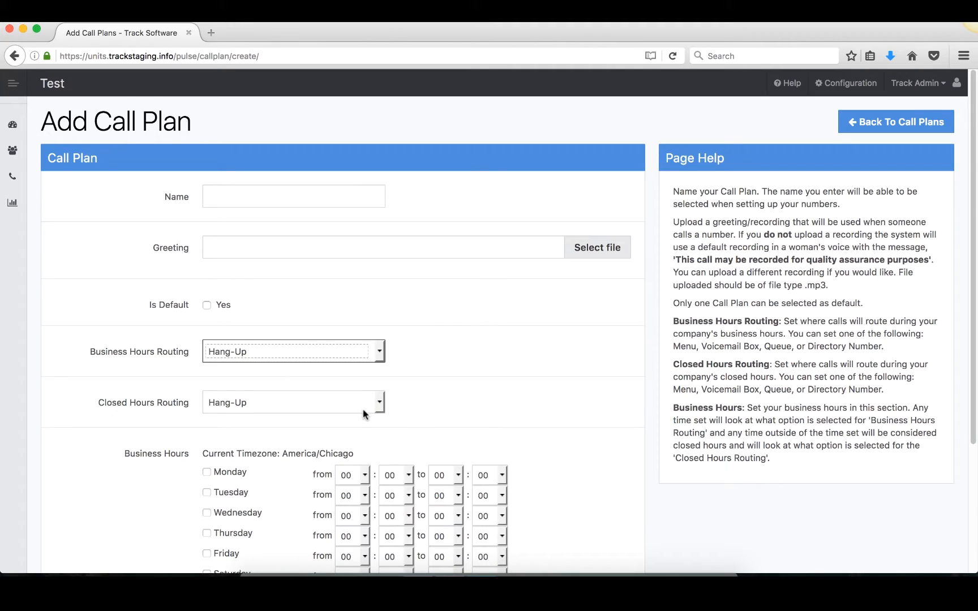
{"action": "mouse_move", "coordinate": [424, 405]}
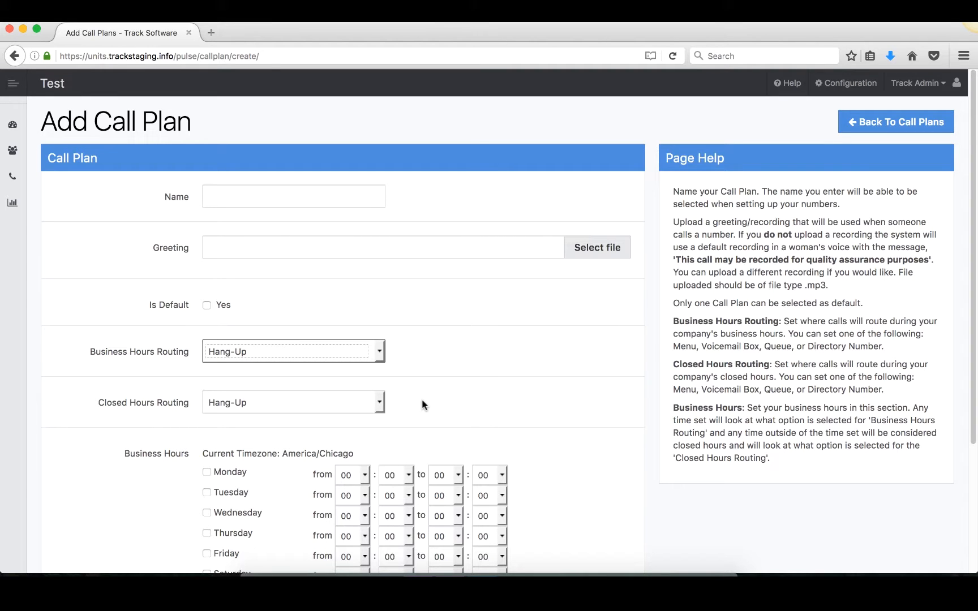
{"action": "scroll", "scroll_direction": "down", "scroll_amount": 3}
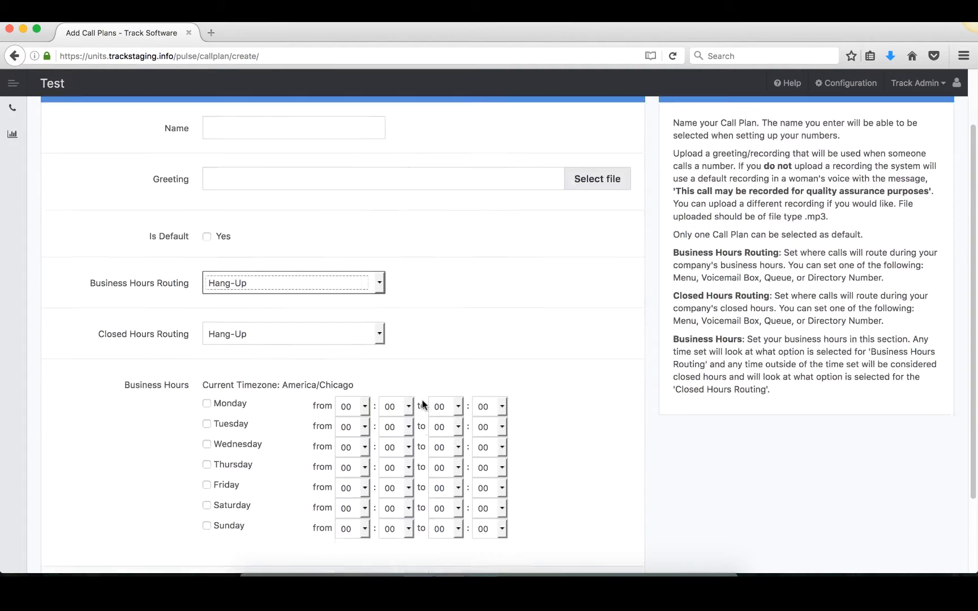
{"action": "scroll", "scroll_direction": "down", "scroll_amount": 3}
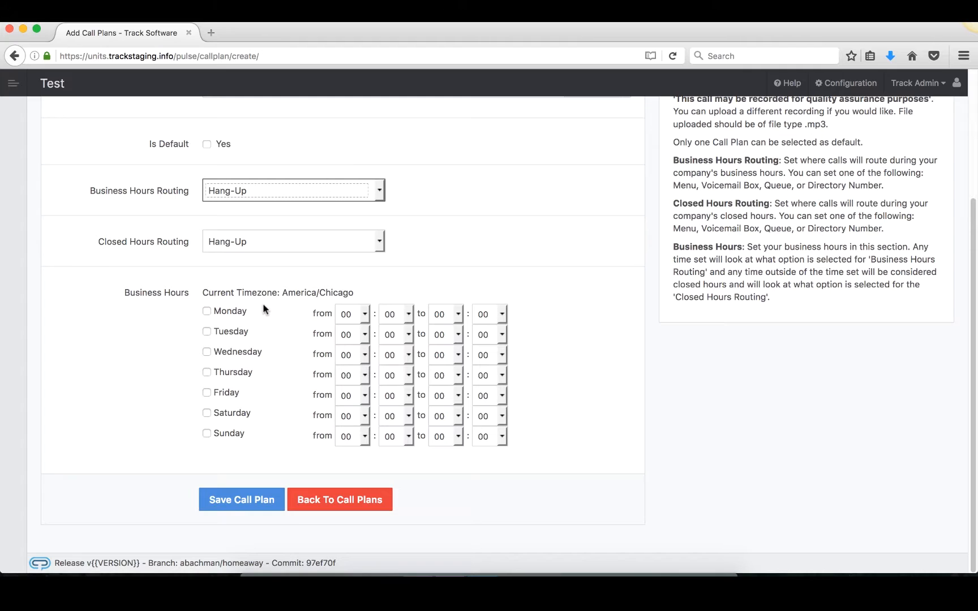
{"action": "mouse_move", "coordinate": [311, 310]}
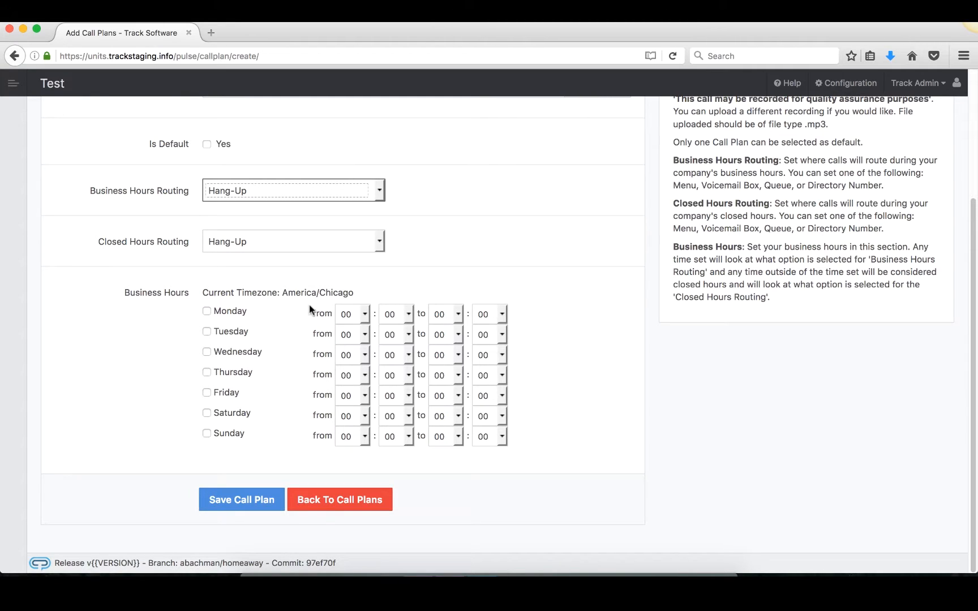
{"action": "left_click", "coordinate": [445, 314]}
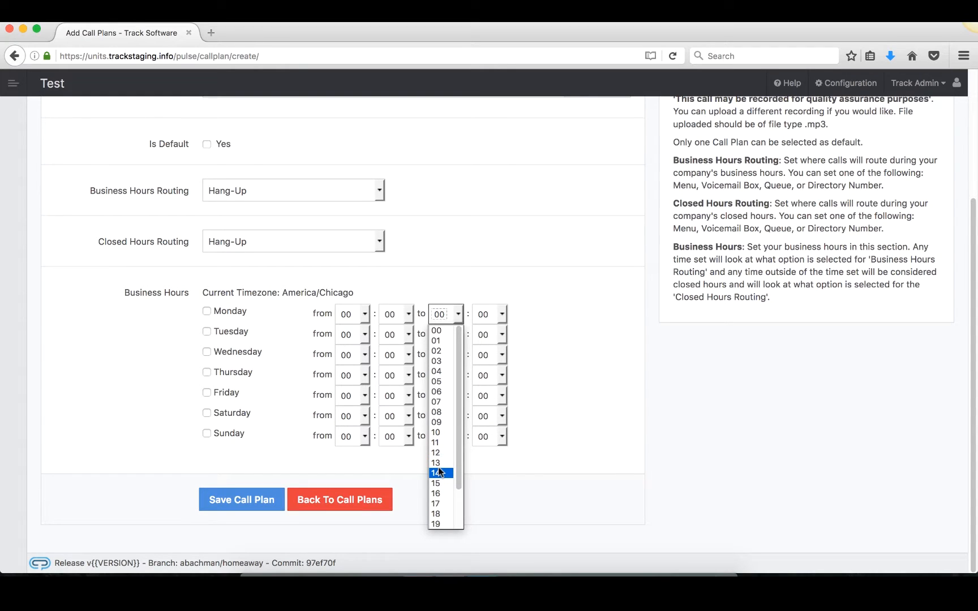
{"action": "mouse_move", "coordinate": [435, 504]}
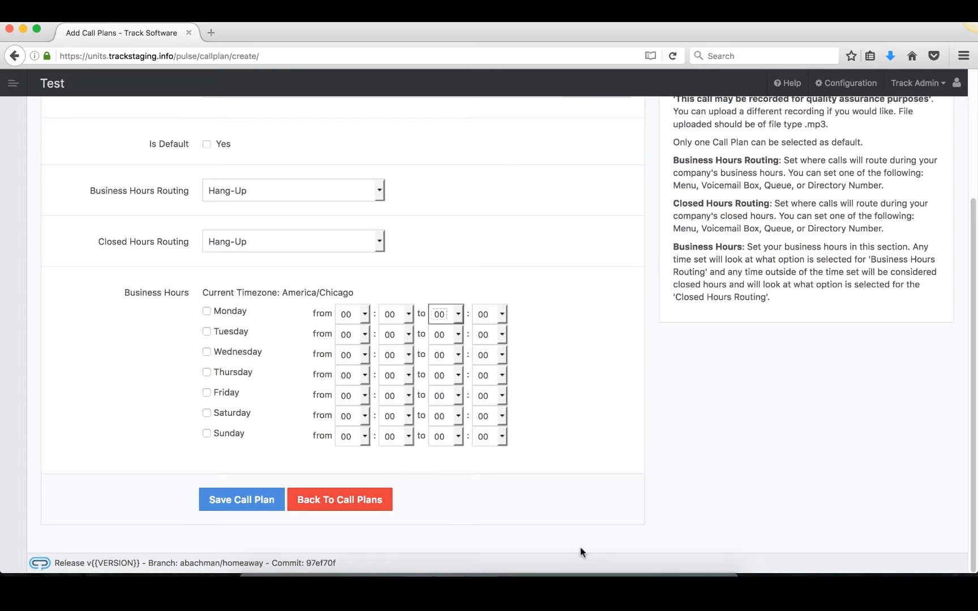
{"action": "mouse_move", "coordinate": [521, 401]}
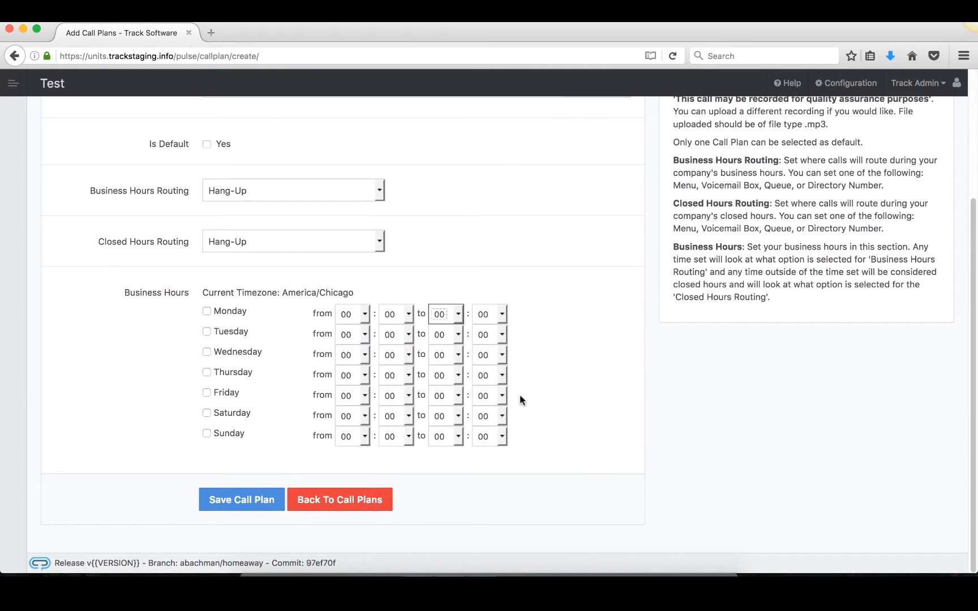
{"action": "mouse_move", "coordinate": [511, 390]}
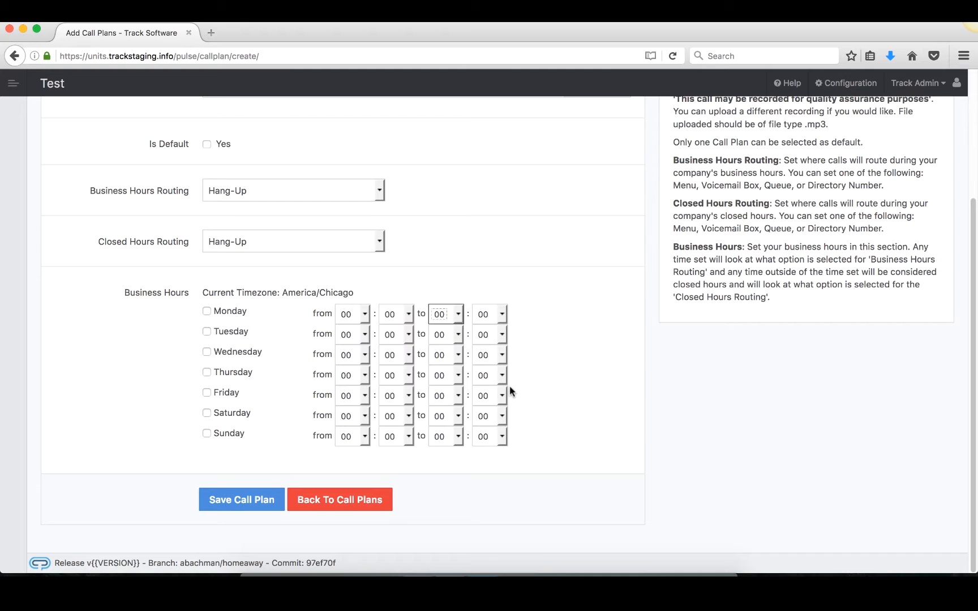
{"action": "mouse_move", "coordinate": [67, 263]}
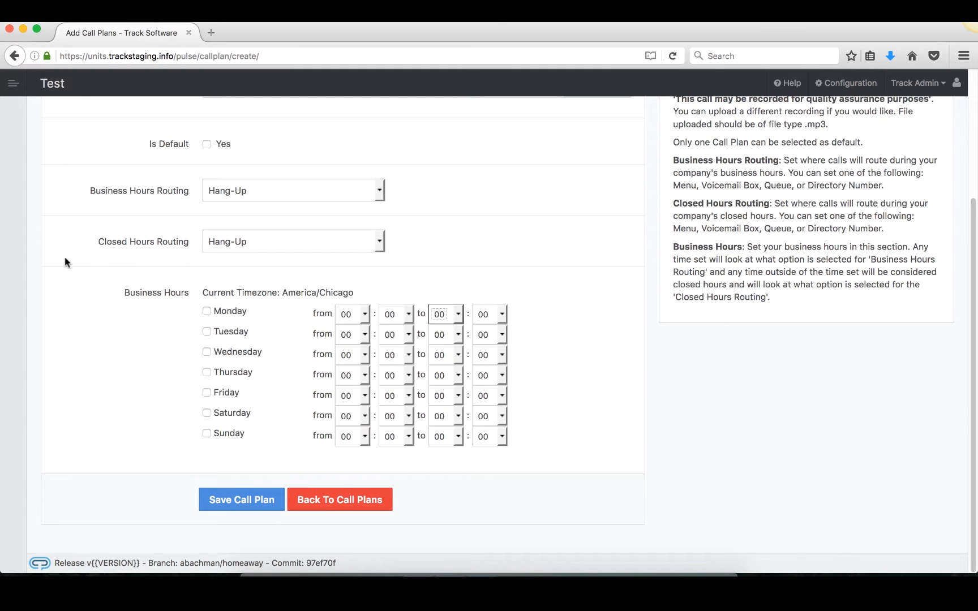
{"action": "mouse_move", "coordinate": [231, 521]}
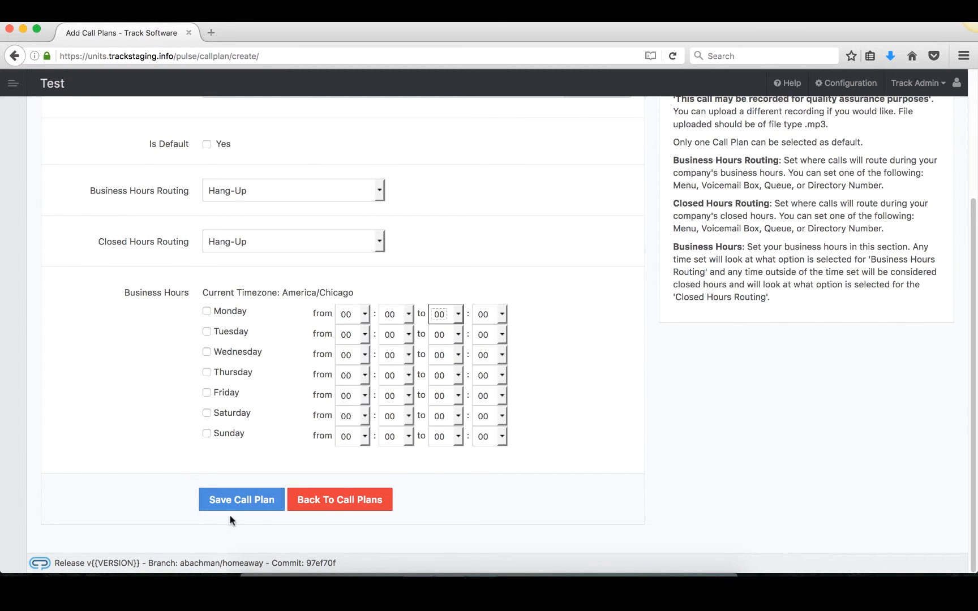
Return to the Call Plans list via Back To Call Plans, leaving the new plan unsaved
{"action": "scroll", "scroll_direction": "up", "scroll_amount": 3}
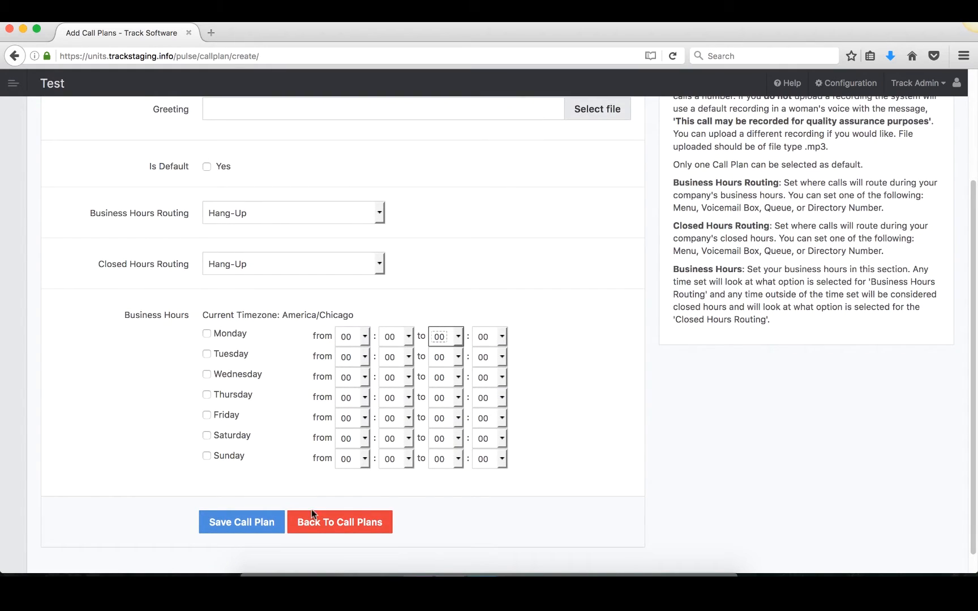
{"action": "scroll", "scroll_direction": "down", "scroll_amount": 3}
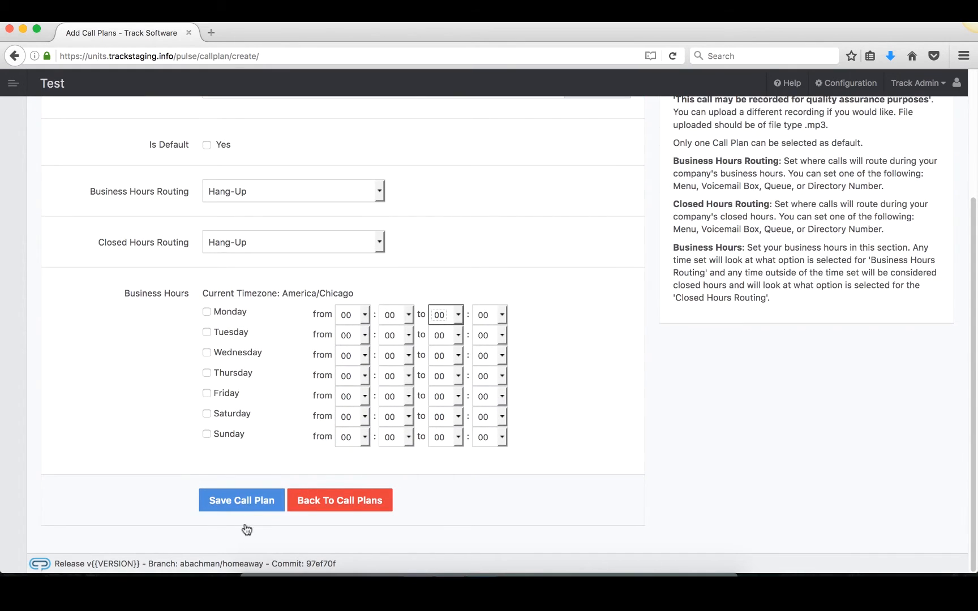
{"action": "scroll", "scroll_direction": "up", "scroll_amount": 3}
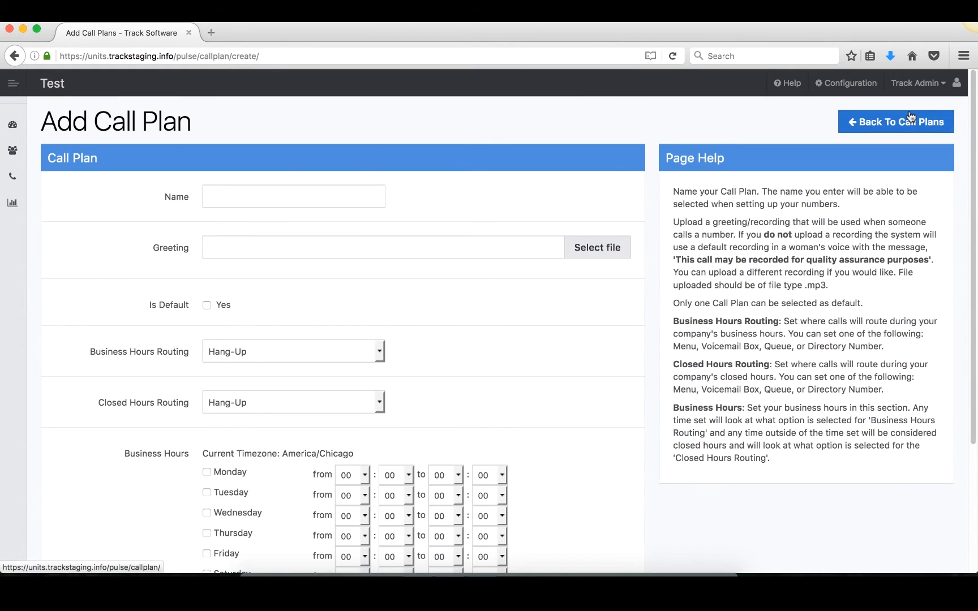
{"action": "left_click", "coordinate": [895, 121]}
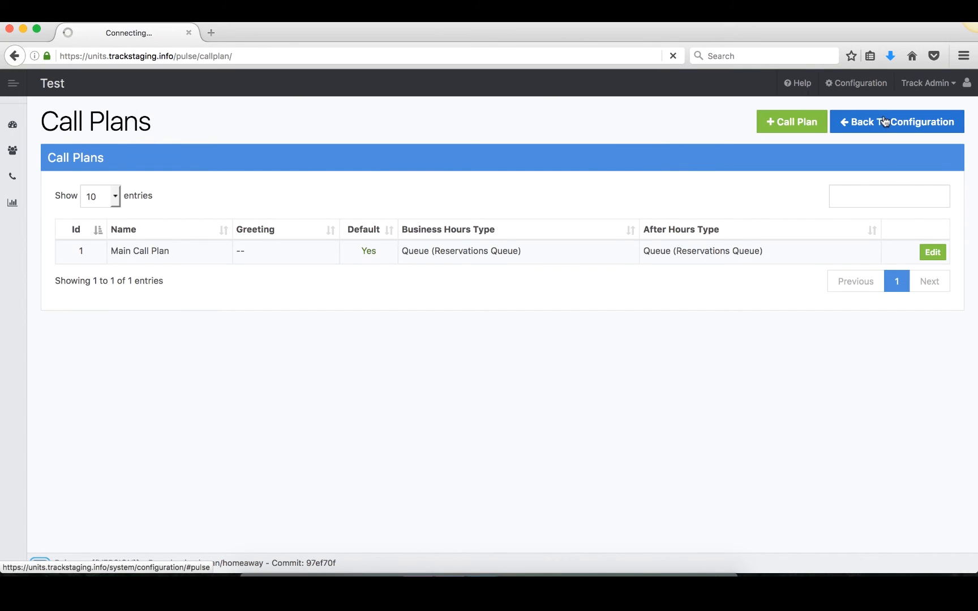